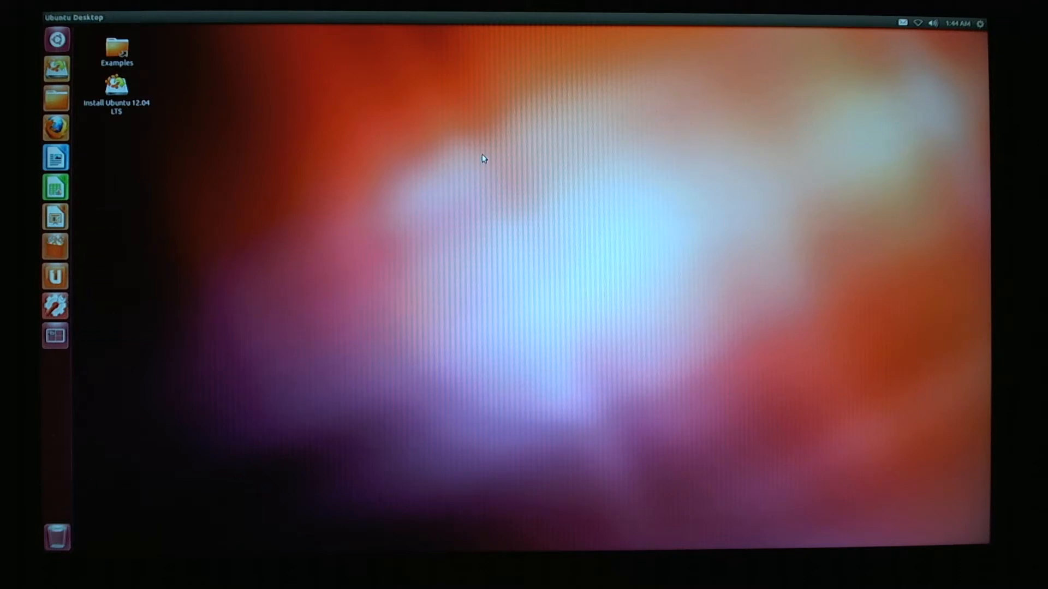
- Join the Krads network wireless network by entering its network key
left_click(113, 92)
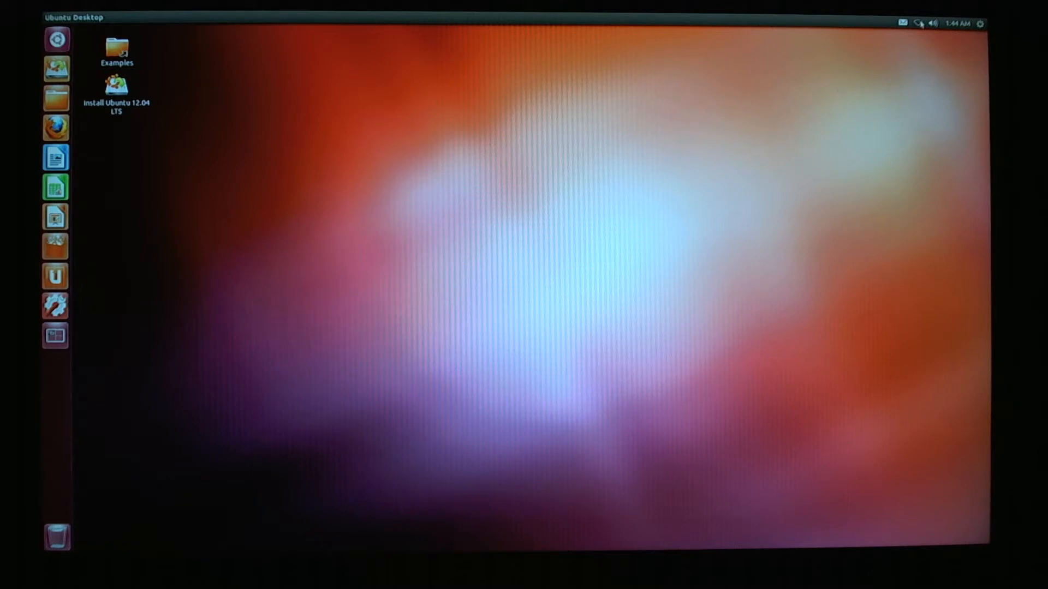
left_click(917, 23)
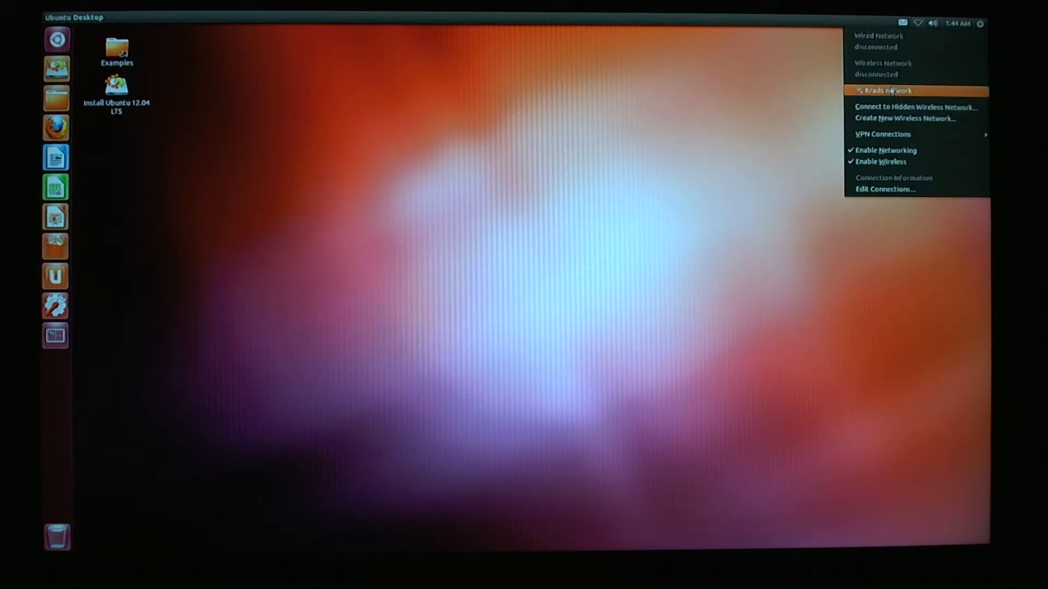
left_click(890, 90)
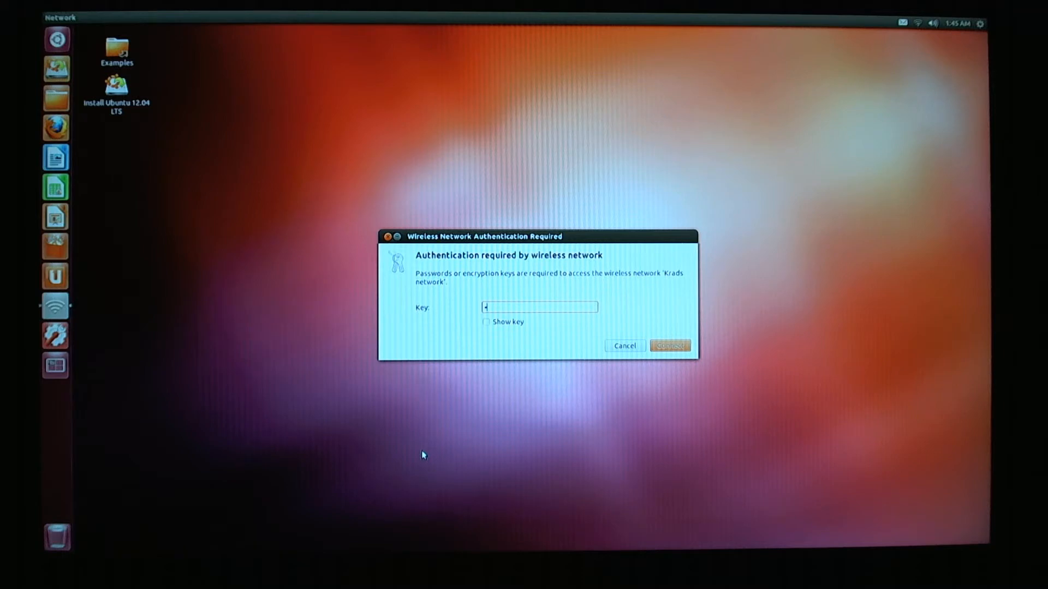
type("••")
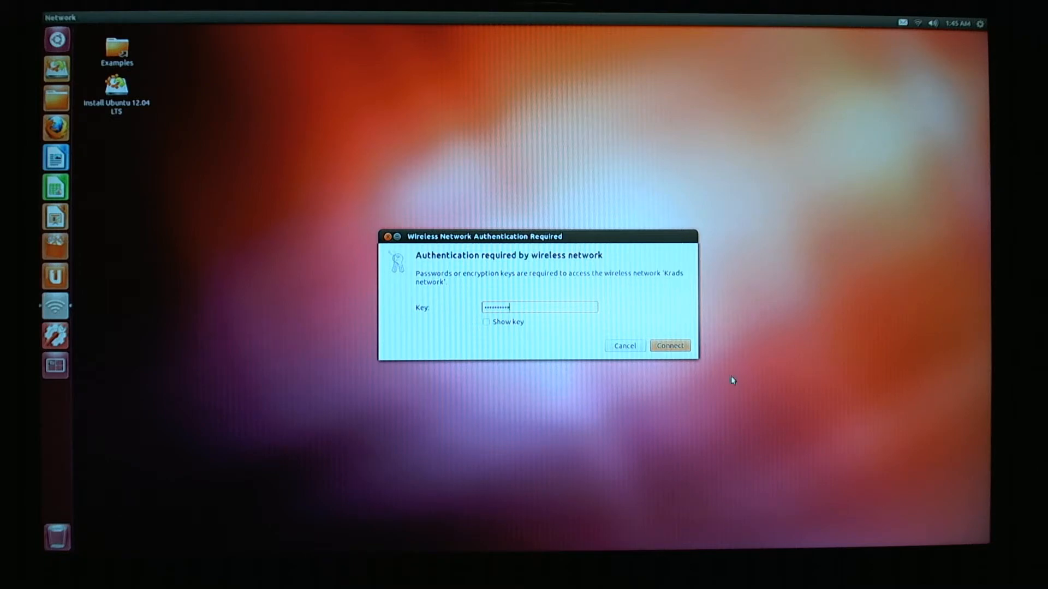
left_click(670, 346)
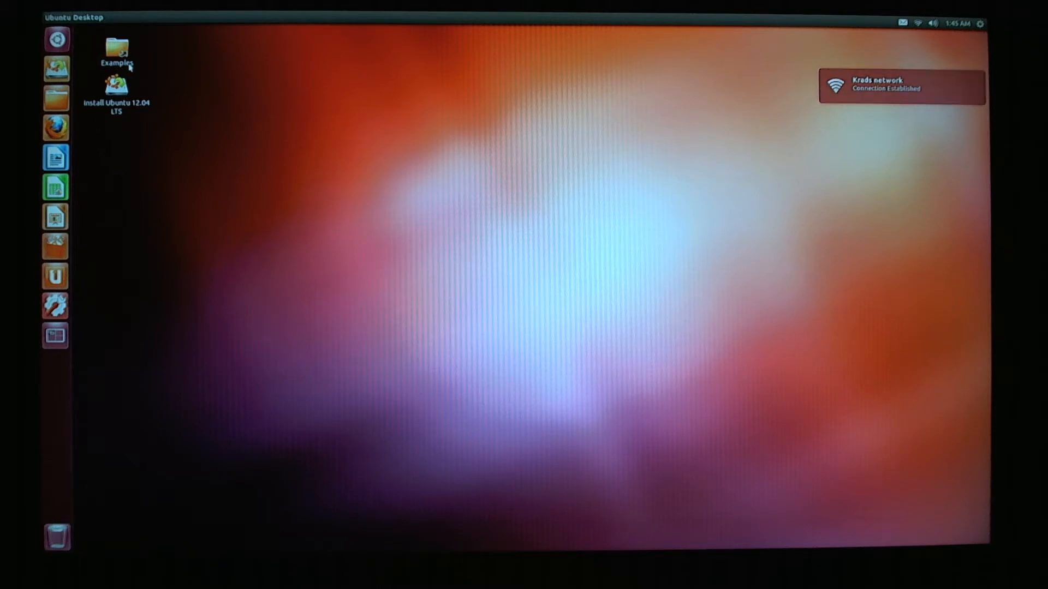
- Launch the Ubuntu 12.04 LTS installer and continue with English as the language
left_click(113, 90)
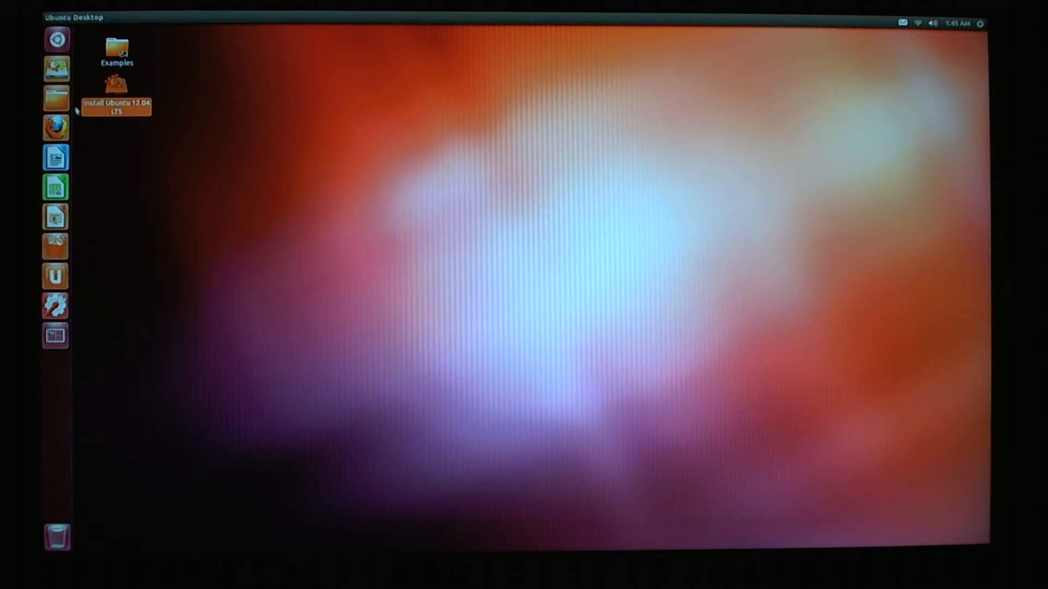
mouse_move(178, 190)
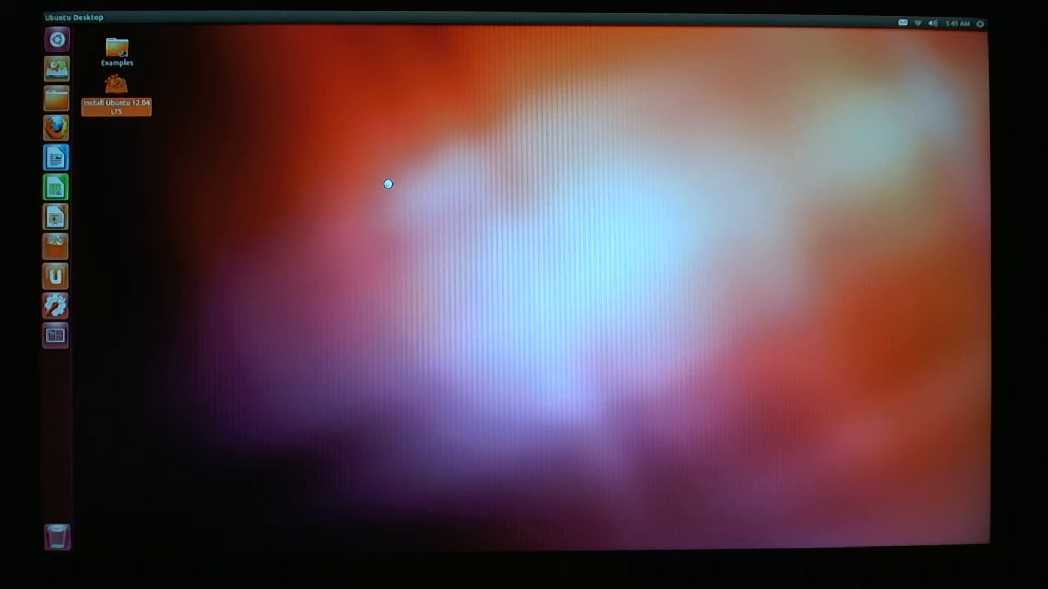
double_click(115, 90)
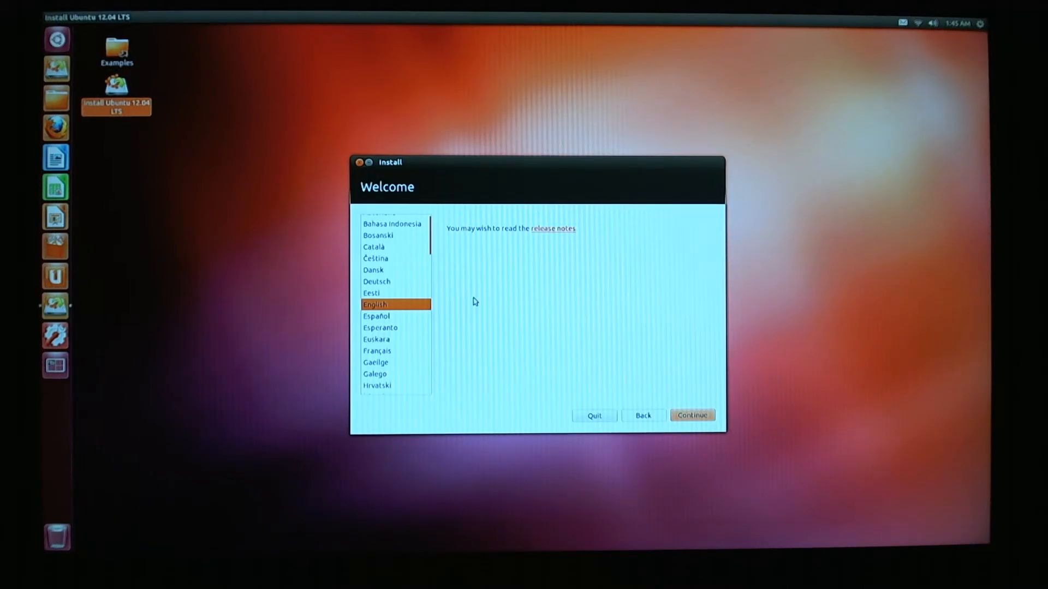
mouse_move(767, 432)
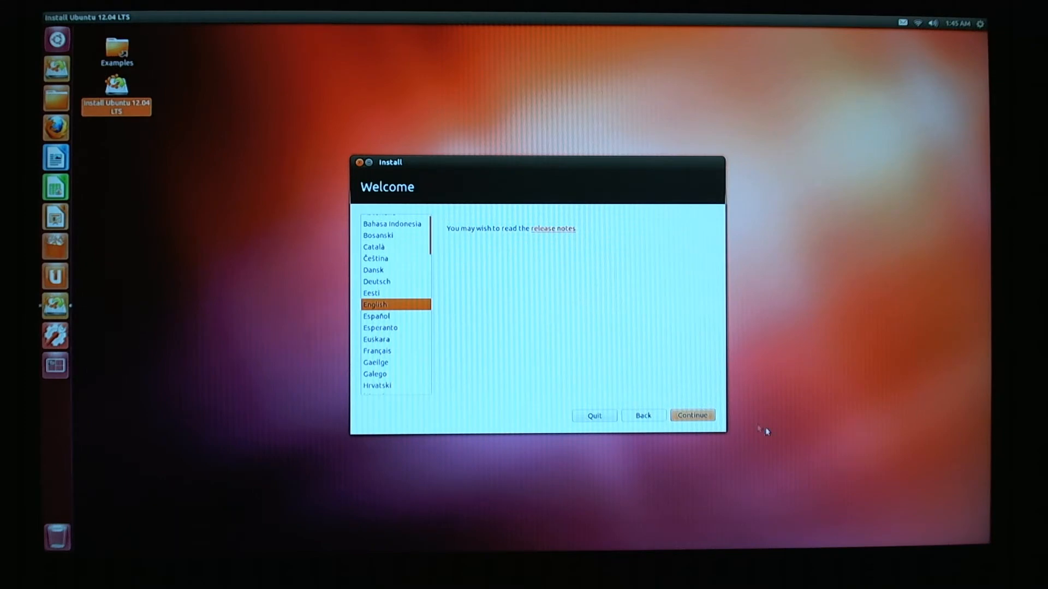
left_click(692, 416)
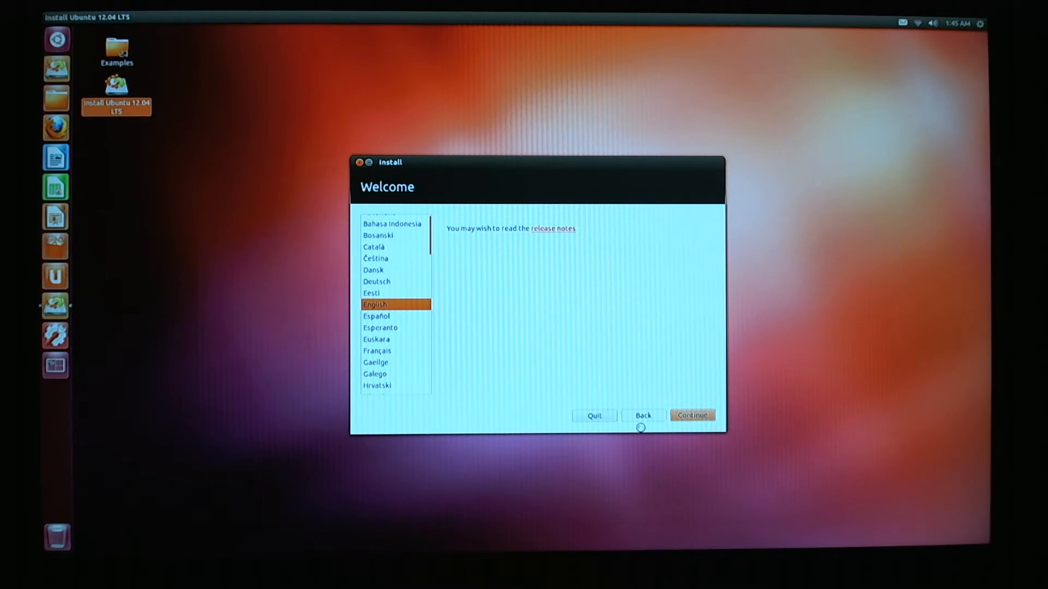
left_click(692, 415)
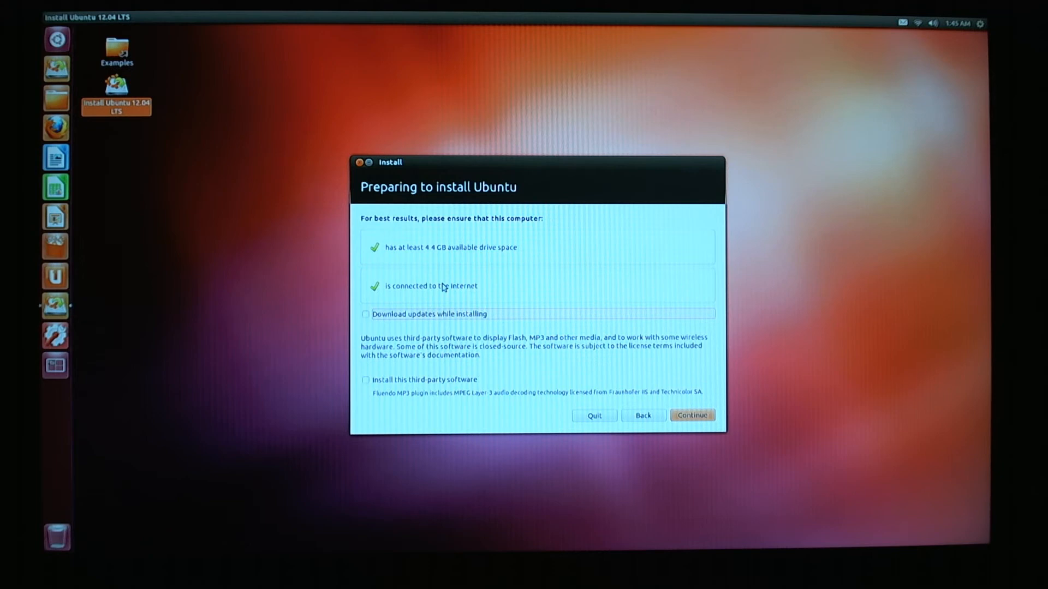
- Enable downloading updates and installing third-party software, then continue to installation type
left_click(365, 313)
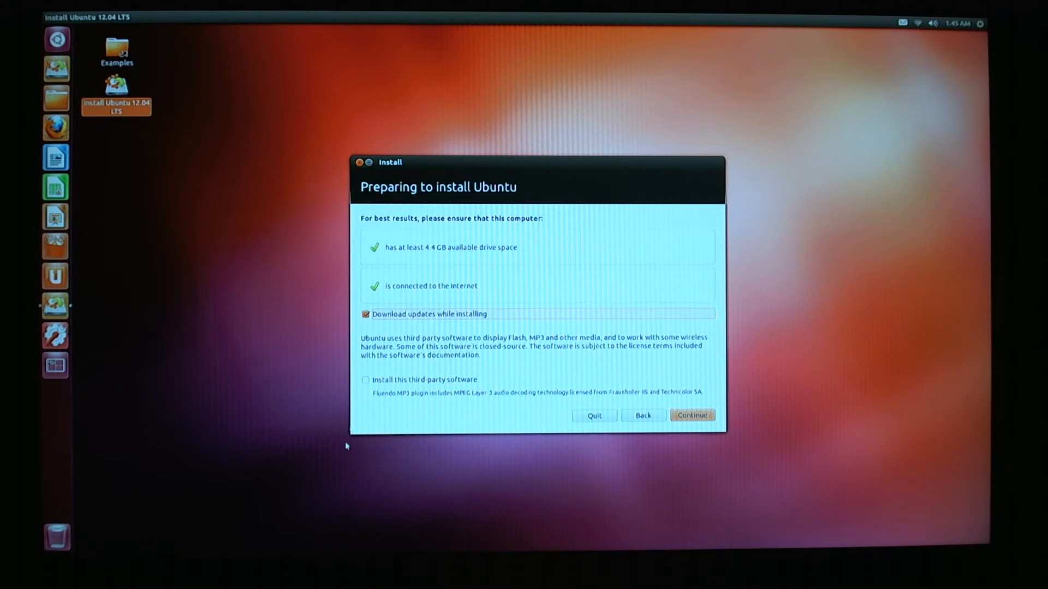
left_click(366, 379)
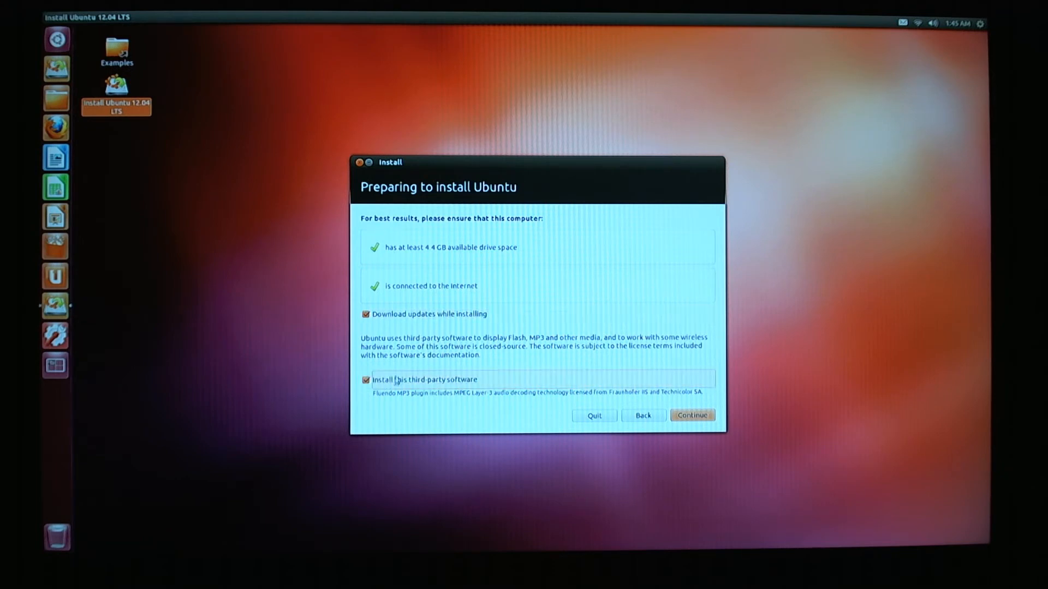
mouse_move(410, 417)
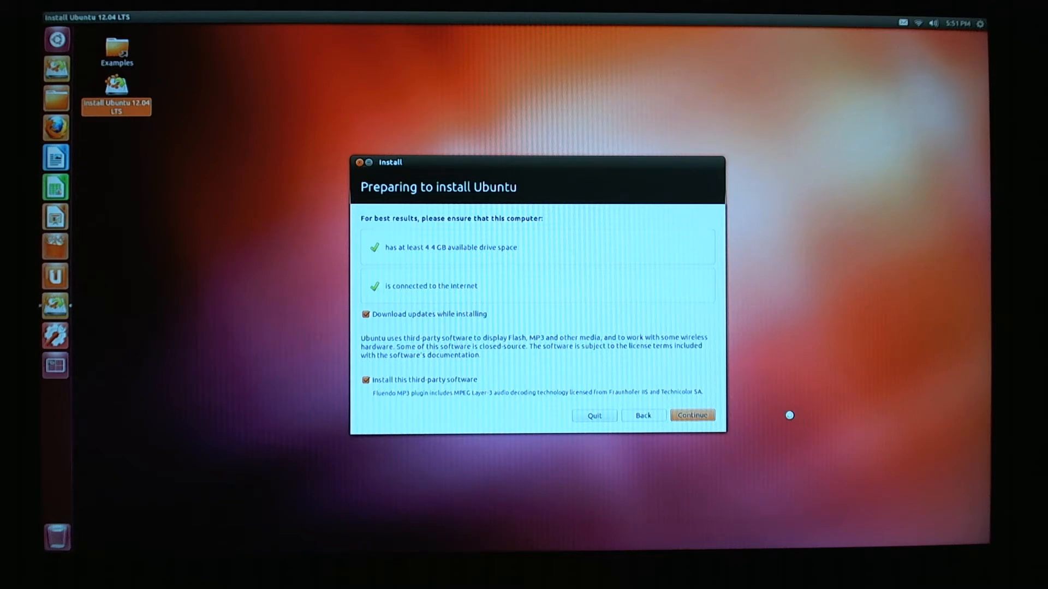
left_click(693, 415)
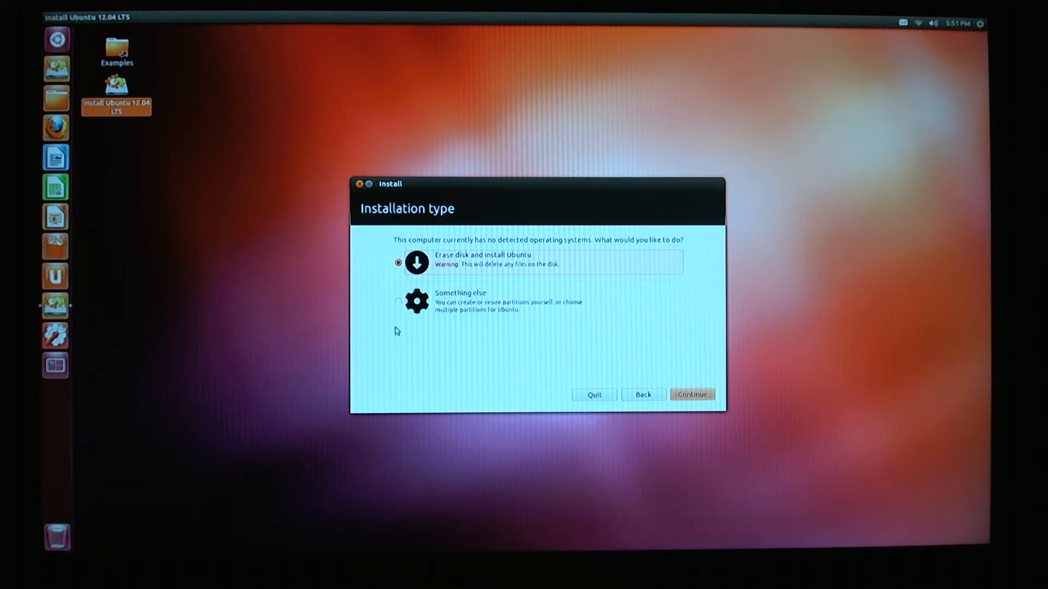
mouse_move(461, 277)
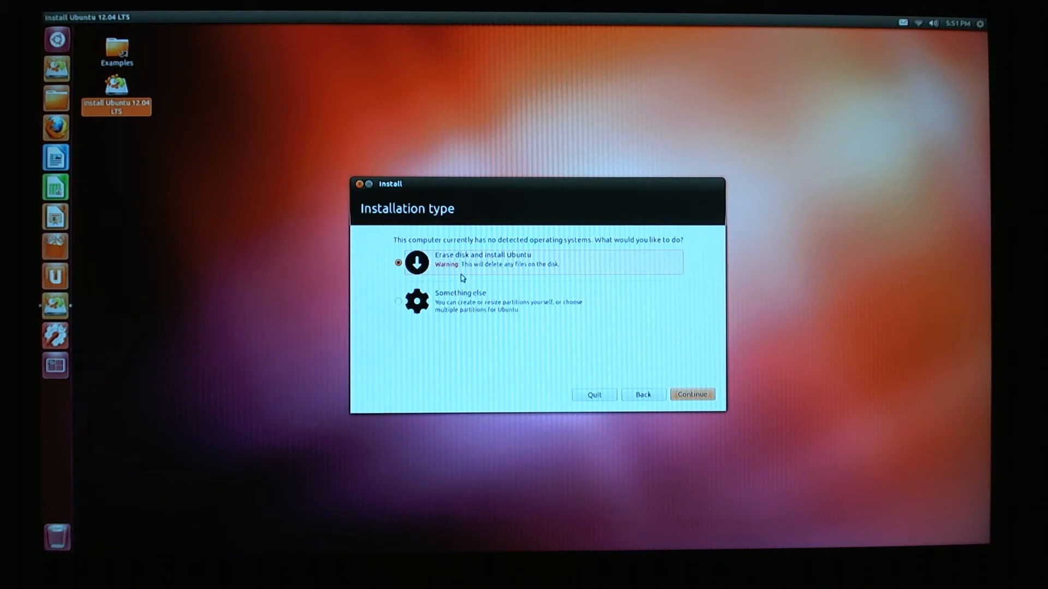
mouse_move(420, 324)
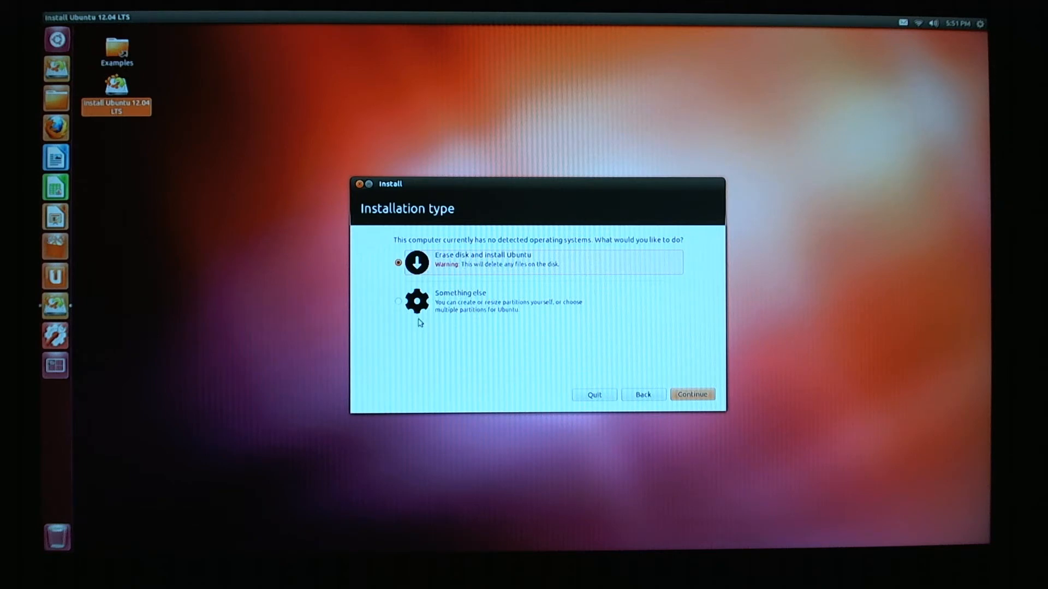
- Choose Erase disk and install Ubuntu on the 60 GB sda drive and start installing
left_click(398, 302)
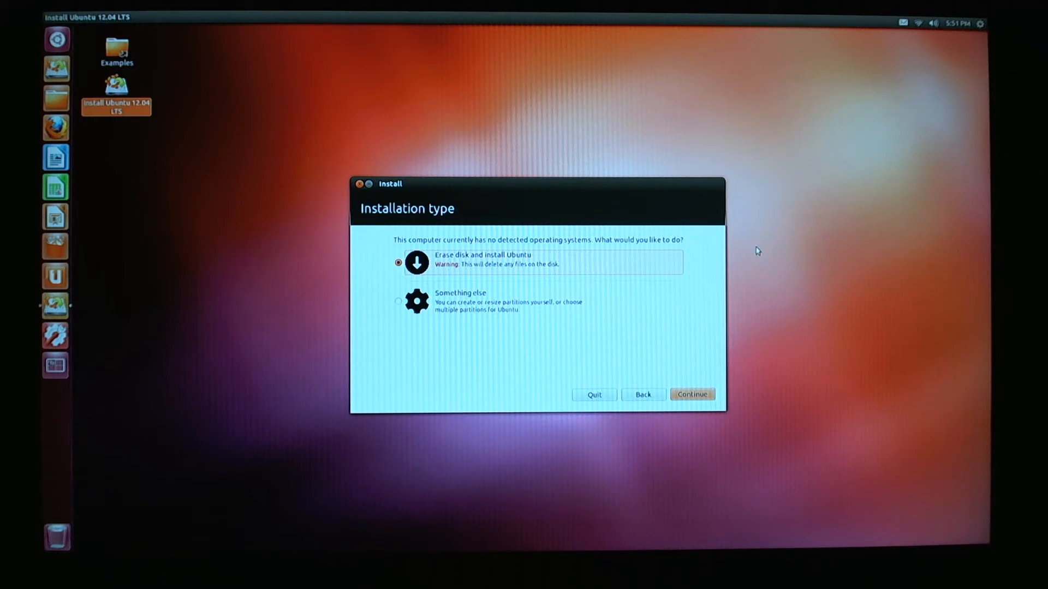
left_click(693, 394)
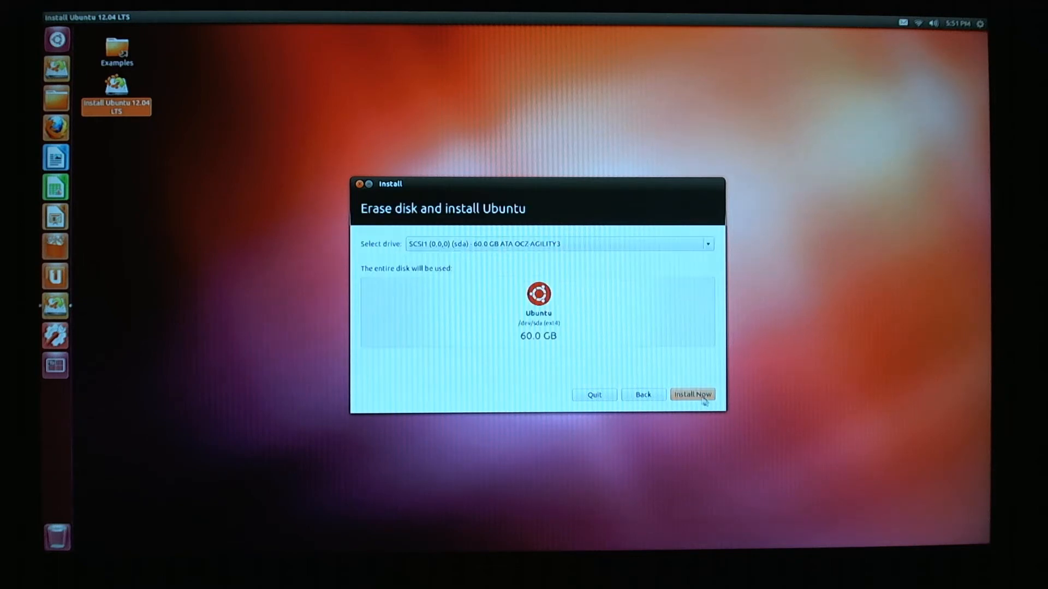
mouse_move(505, 246)
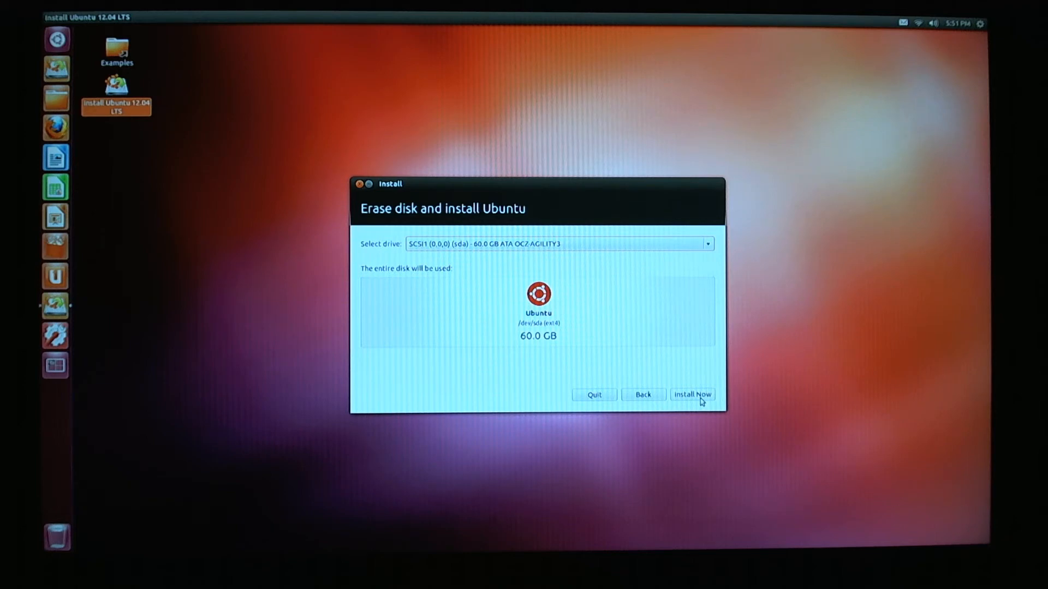
left_click(693, 395)
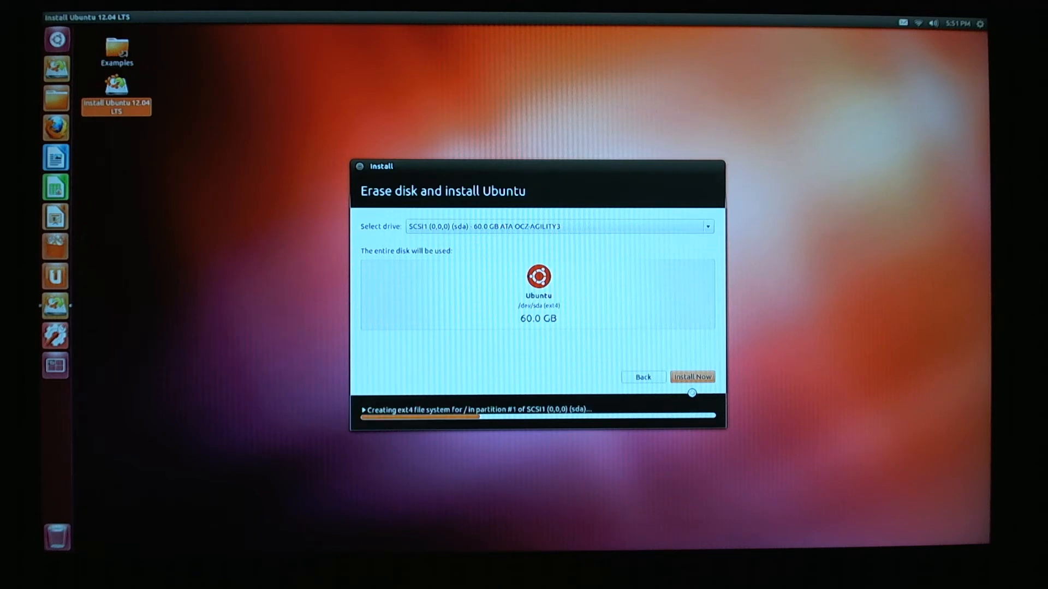
- Accept Chicago as the time zone and English (US) as the keyboard layout
left_click(692, 377)
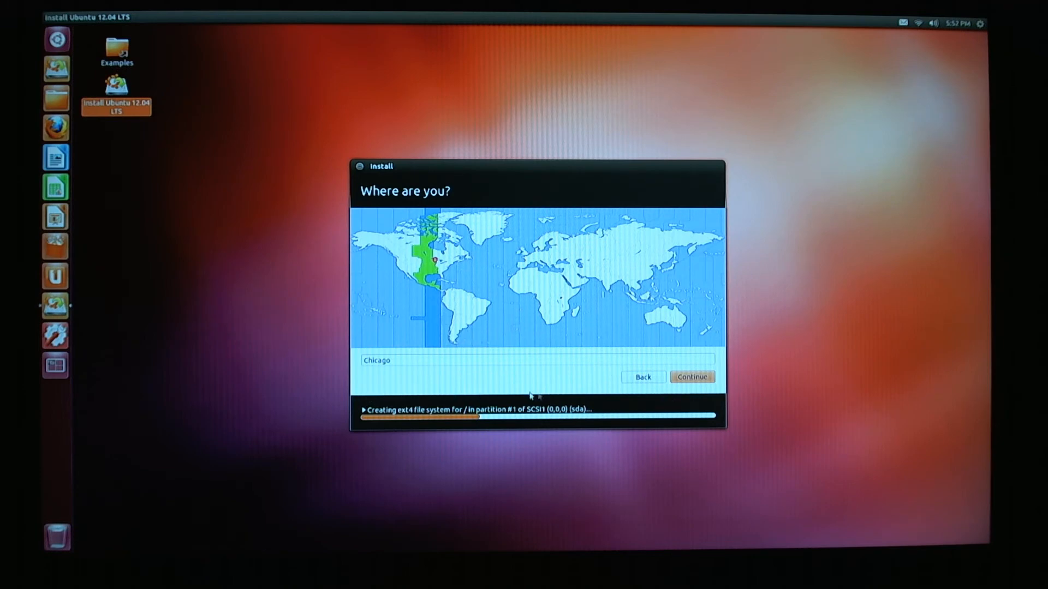
left_click(692, 376)
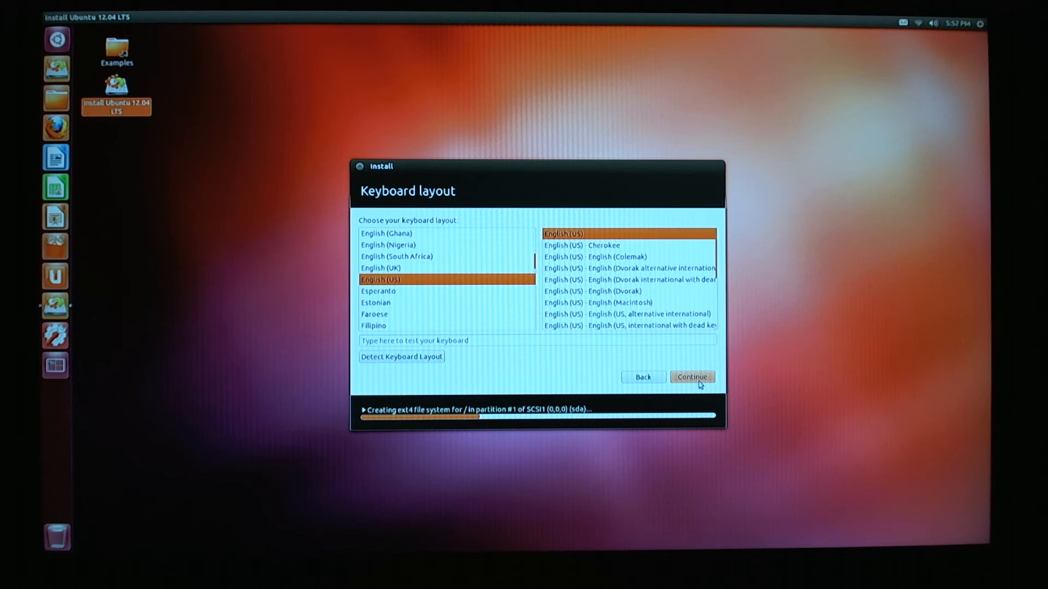
mouse_move(693, 364)
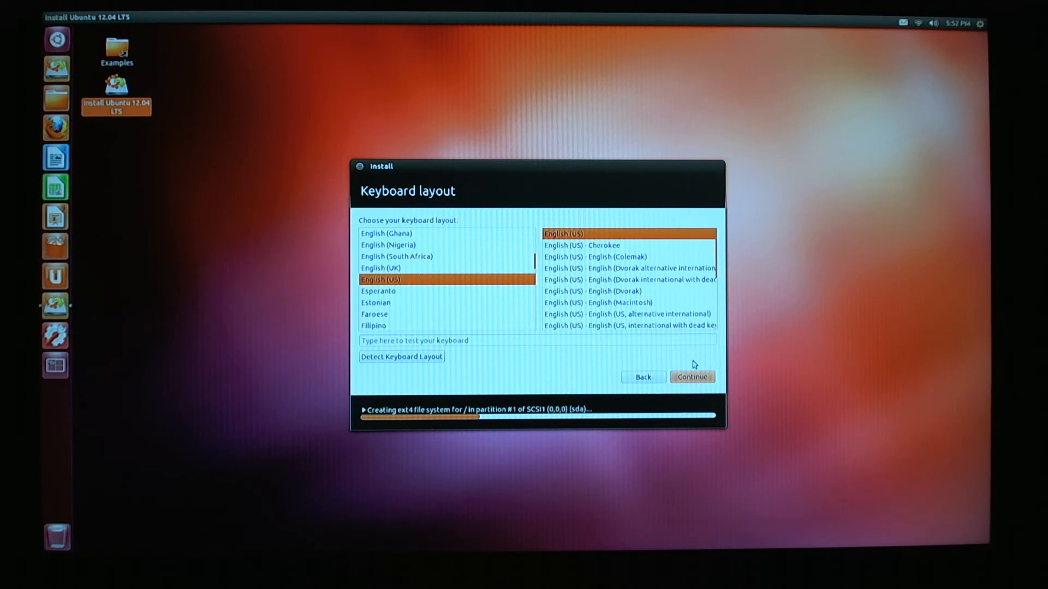
left_click(693, 377)
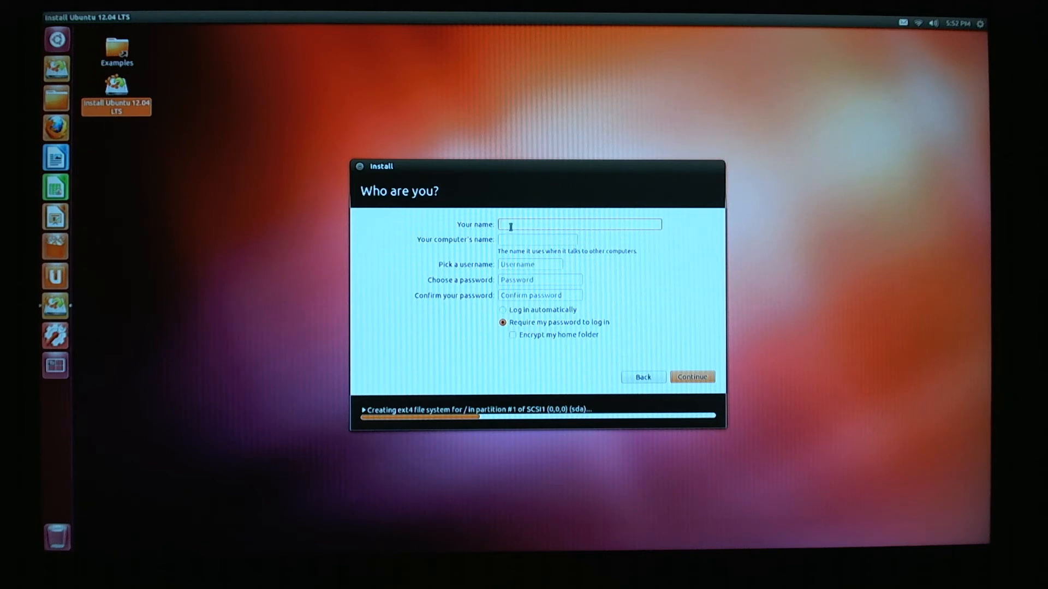
- Enter the name, computer name, username and password, enable automatic login, and continue
type("Brian Story")
left_click(537, 239)
type("DragonForce")
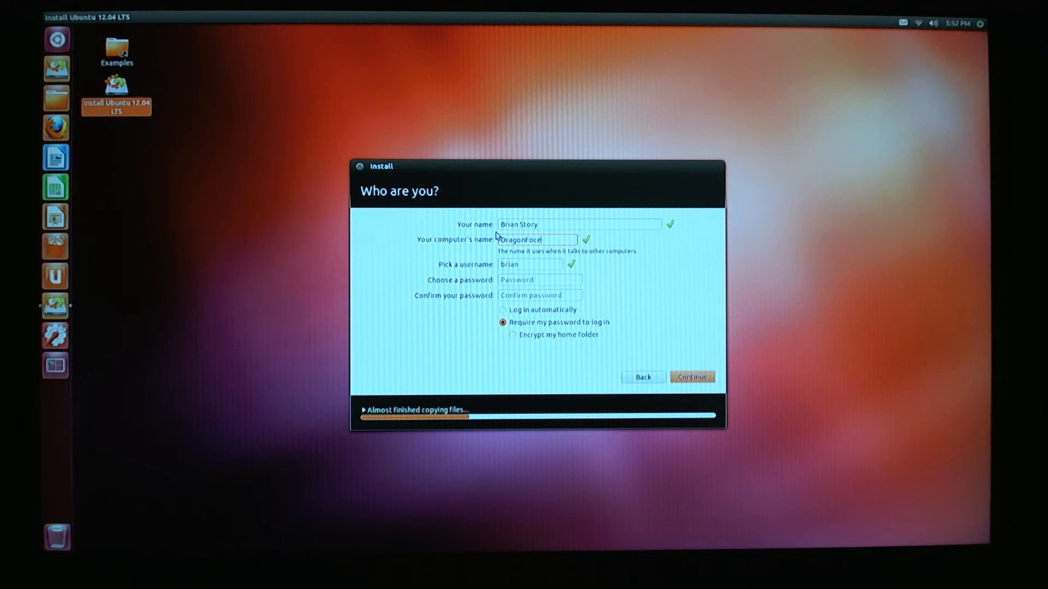
left_click(539, 280)
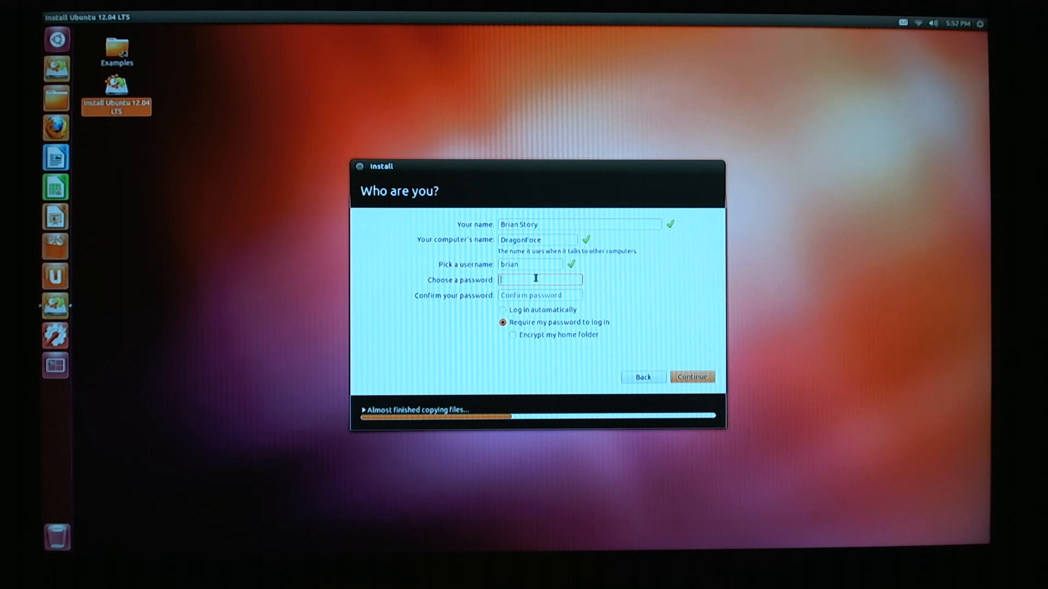
type("●")
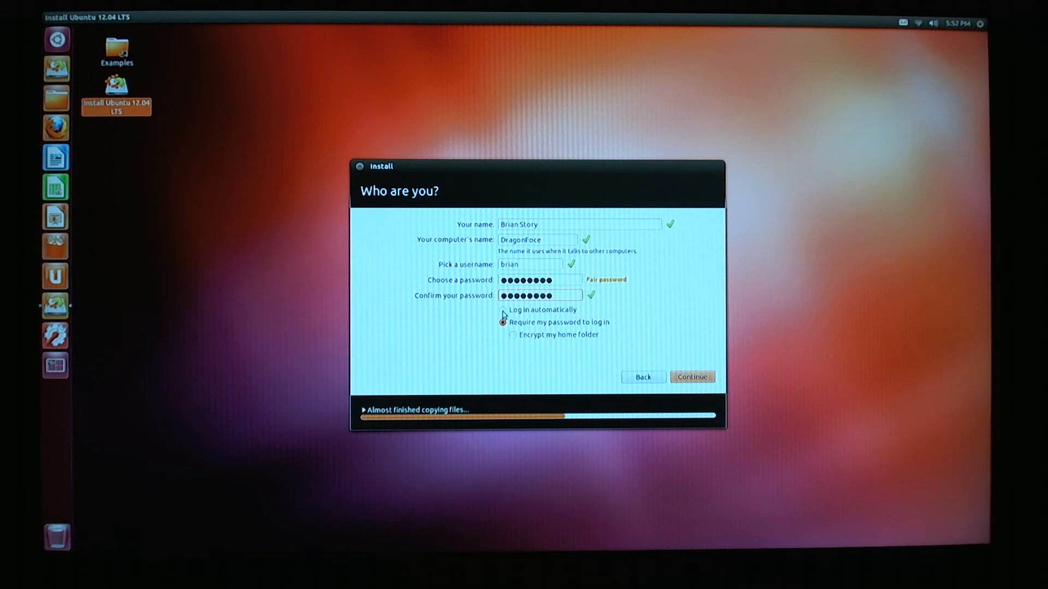
left_click(502, 310)
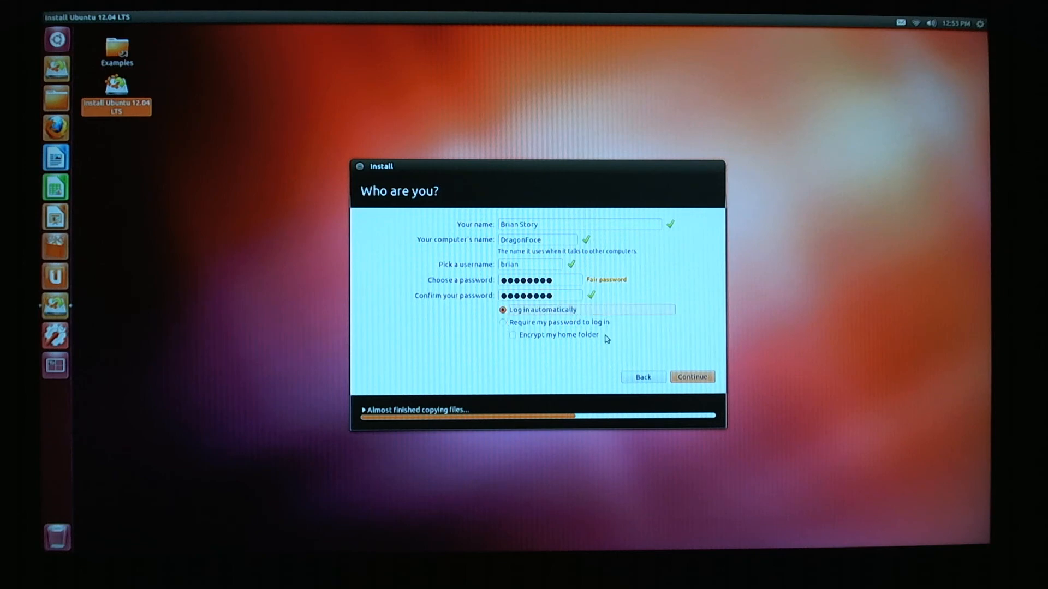
mouse_move(518, 323)
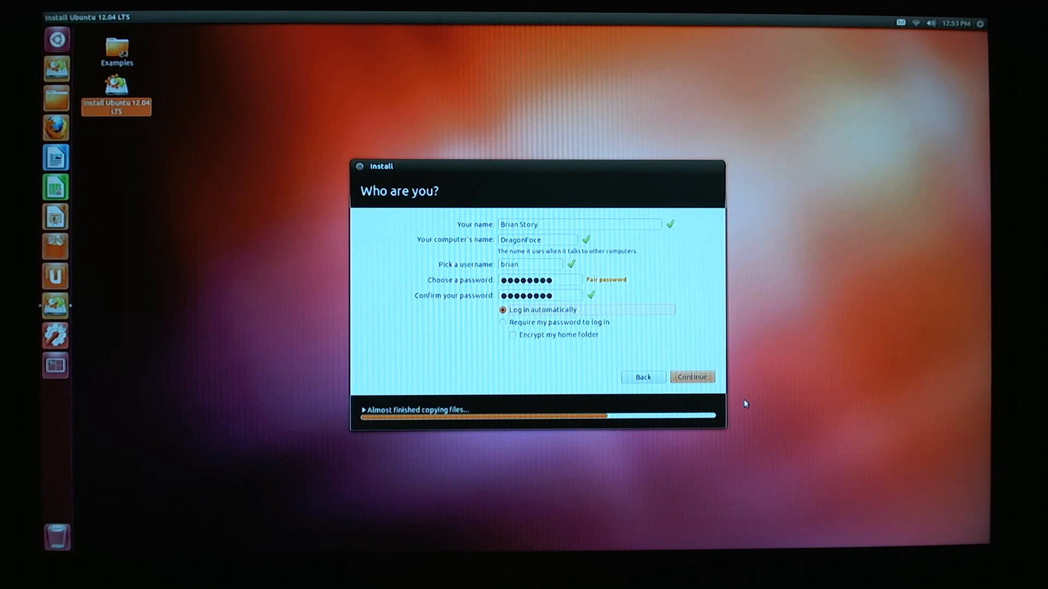
left_click(693, 377)
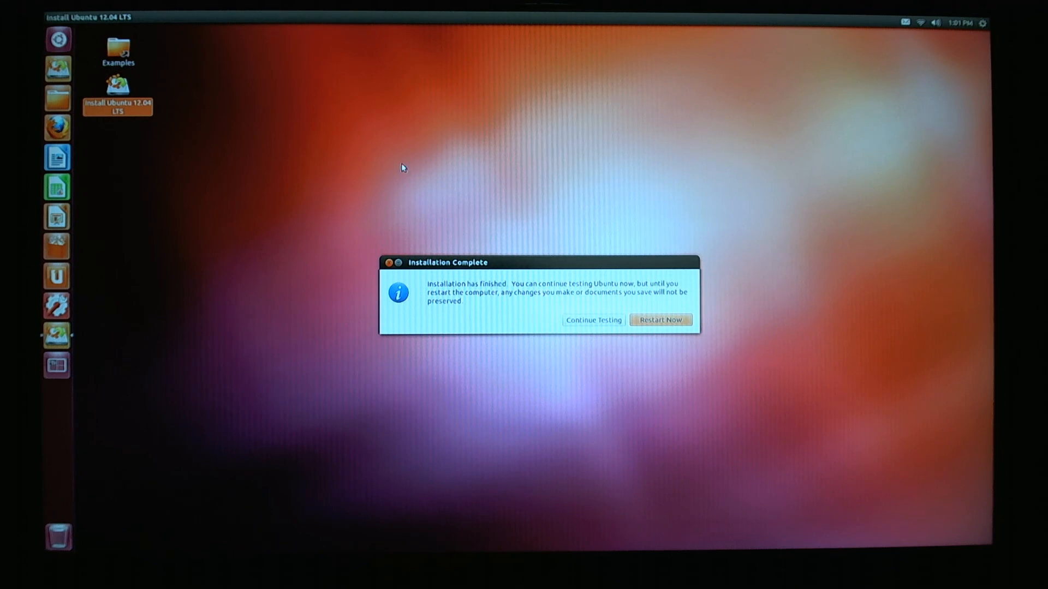
mouse_move(718, 185)
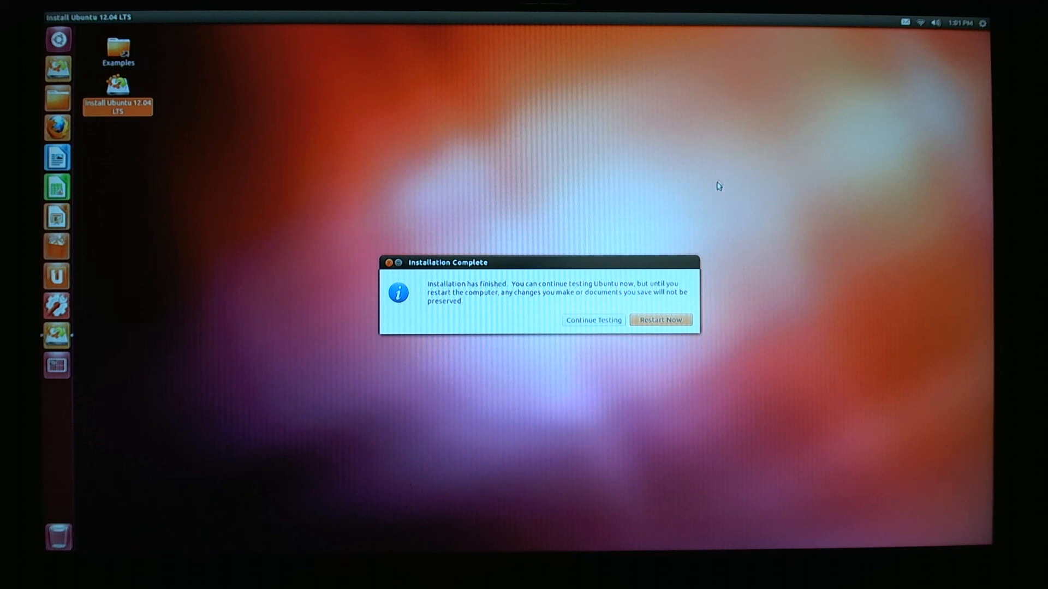